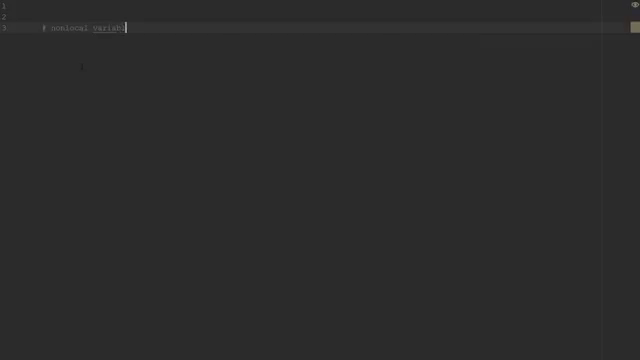
Add the '# nonlocal variables' comment with blank lines below it.
key(Enter)
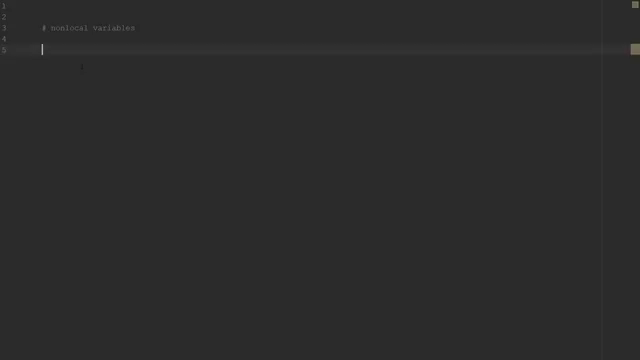
Assign x = "Joe Williams", print it, and run so the output shows Joe Williams.
text(x = "Joe Williams)
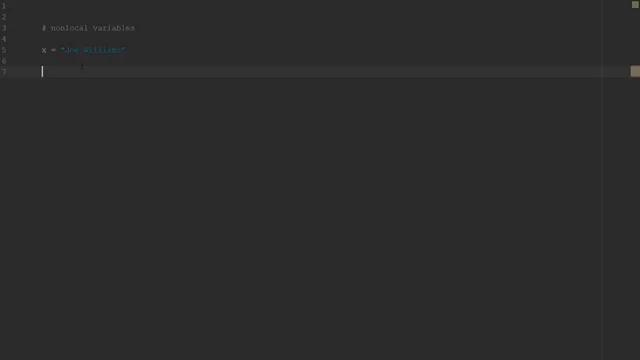
text(print(x)
text(def print)
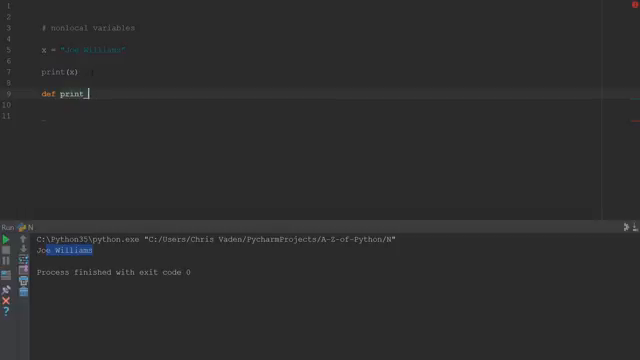
Define print_name() printing x, call it at the bottom, and rerun to print Joe Williams twice.
text(_name():)
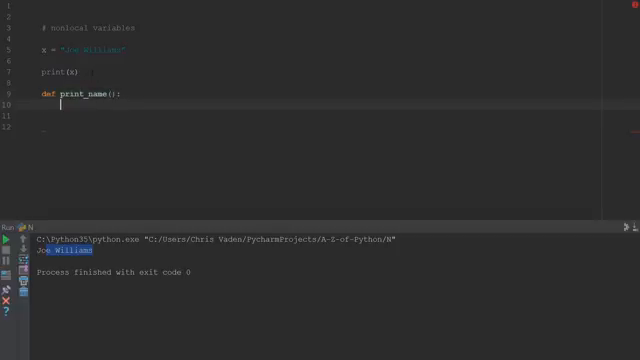
text(print(x))
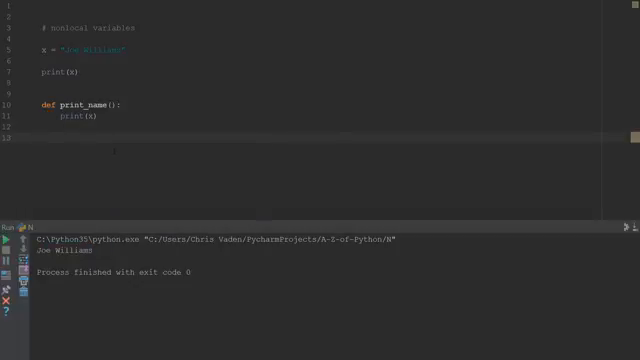
text(print_name()
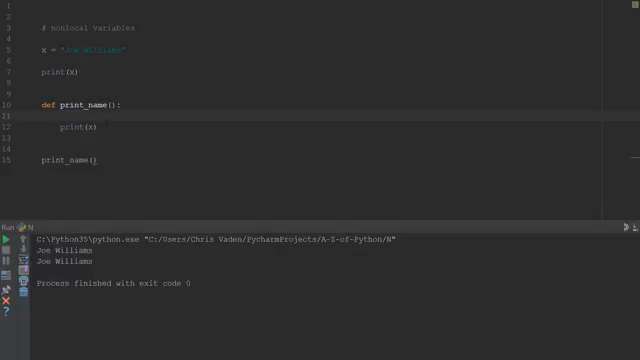
Append " Jr." to x inside print_name and run, raising an UnboundLocalError for x.
text(x =)
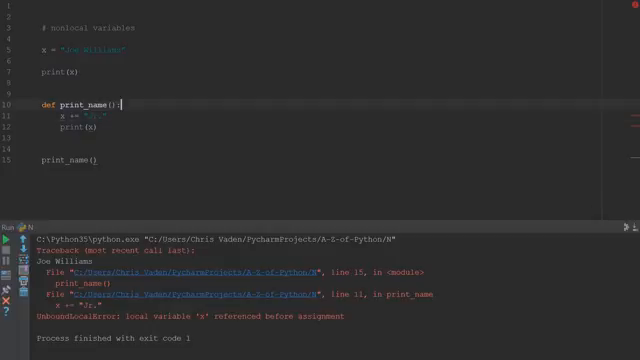
Declare global x inside print_name so the run prints Joe Williams Jr.
text(global x)
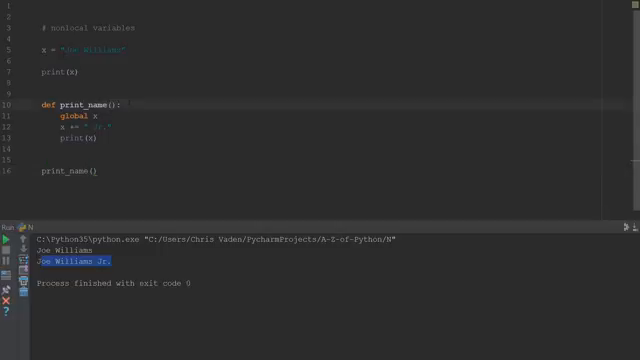
text(name)
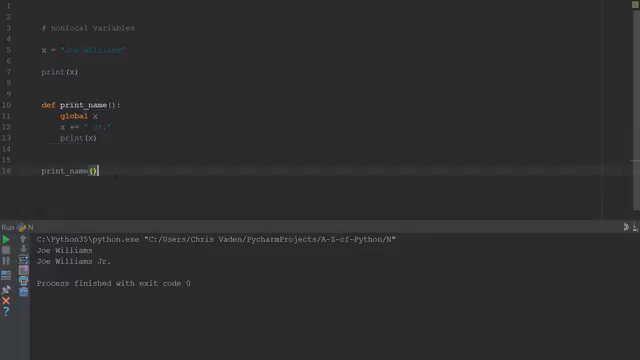
Add print(x) after print_name() and run, showing Joe Williams Jr. persists globally.
text(print(x))
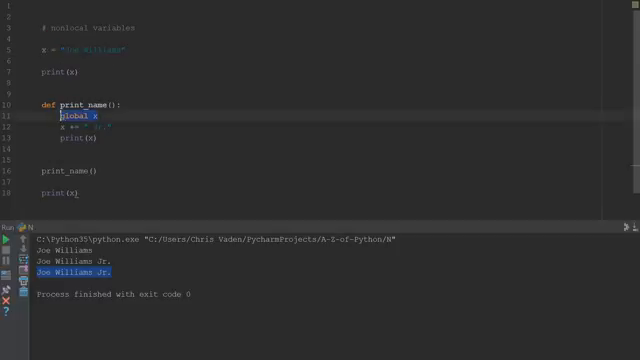
key(Delete)
text(Bob)
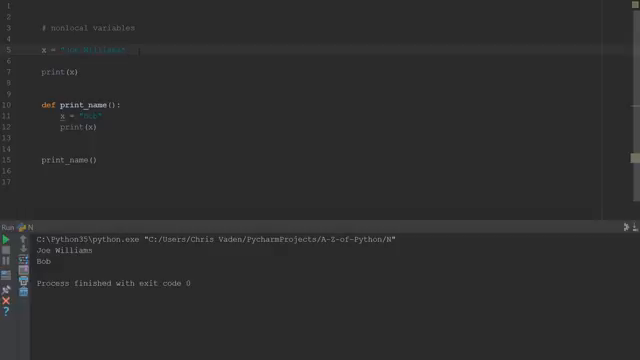
mouse_move(62, 119)
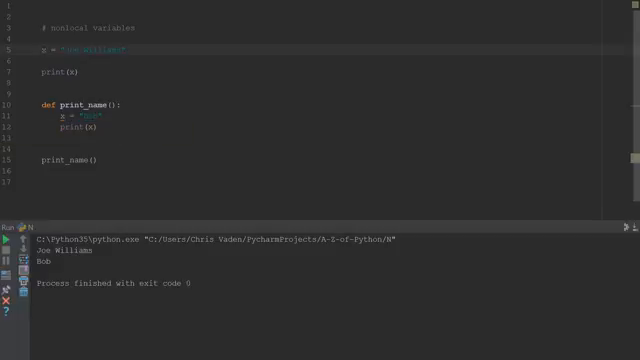
mouse_move(63, 117)
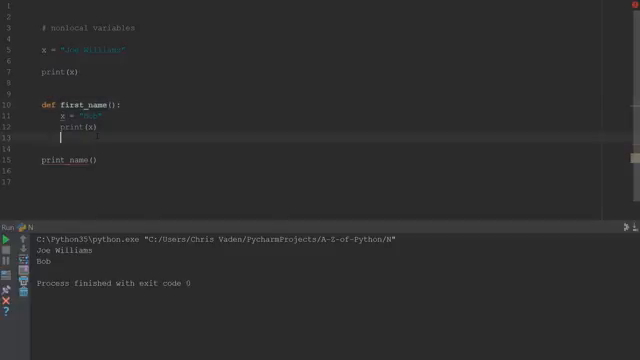
Nest second_name() inside first_name that sets x = " Smith" and prints it.
text(second_name)
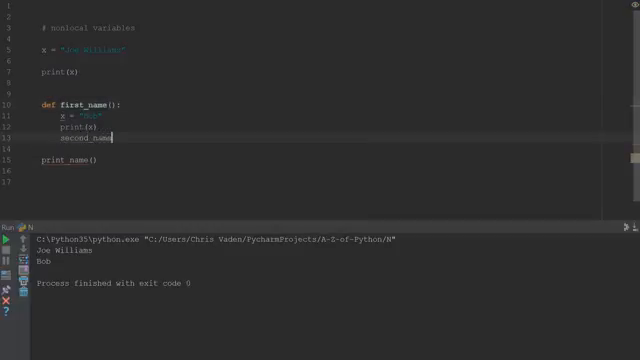
text(():)
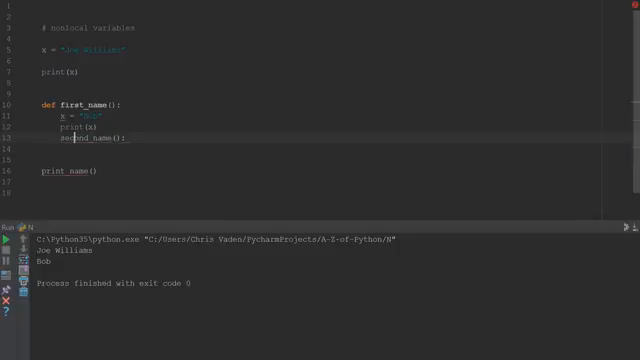
text(def)
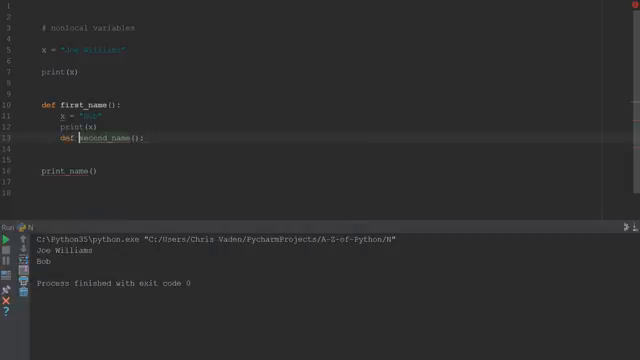
text(x)
text(print()
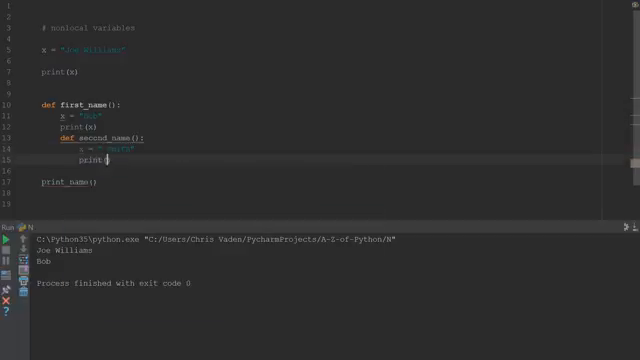
text(x))
click(70, 182)
text(fir)
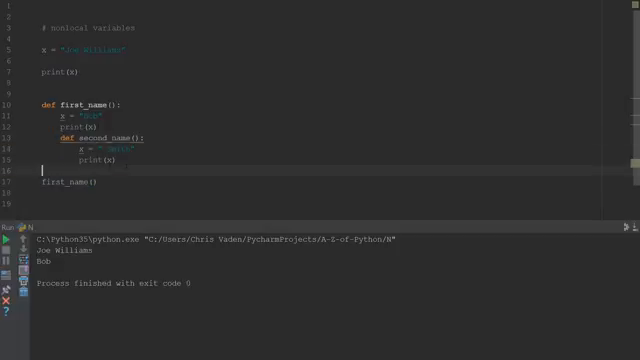
Call second_name() inside first_name and call first_name() at the bottom.
text(second_name())
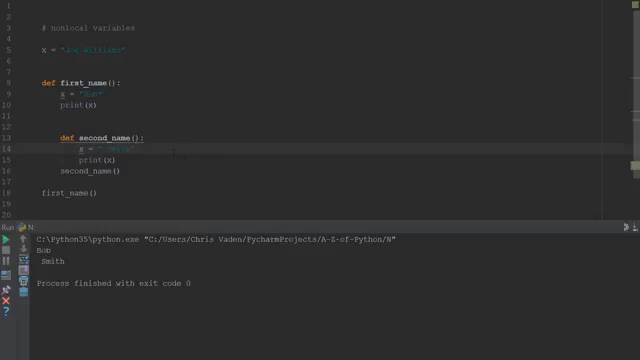
mouse_move(70, 148)
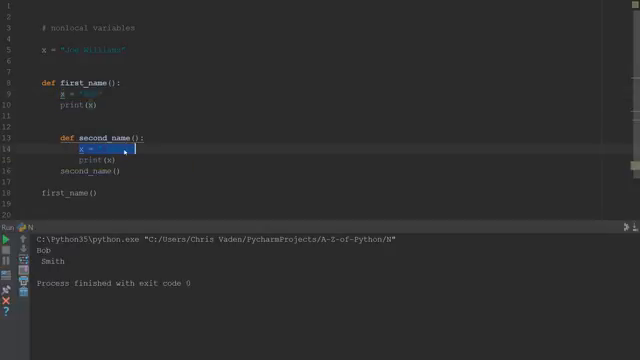
mouse_move(80, 134)
text(nonlocal)
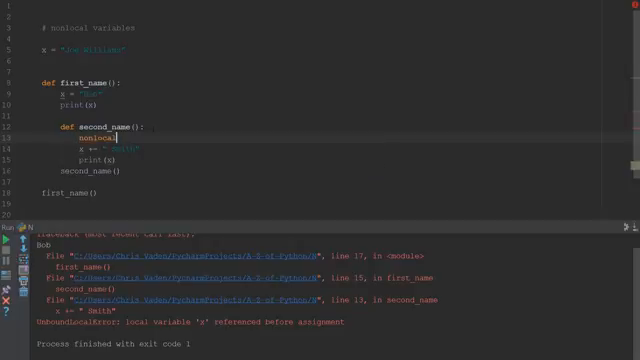
Declare nonlocal x as the first line of second_name so the run prints Bob, Bob Smith, Joe Williams.
text(x)
click(118, 204)
text(print(x))
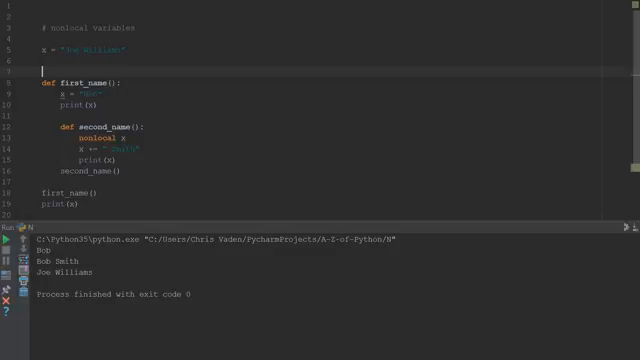
mouse_move(52, 95)
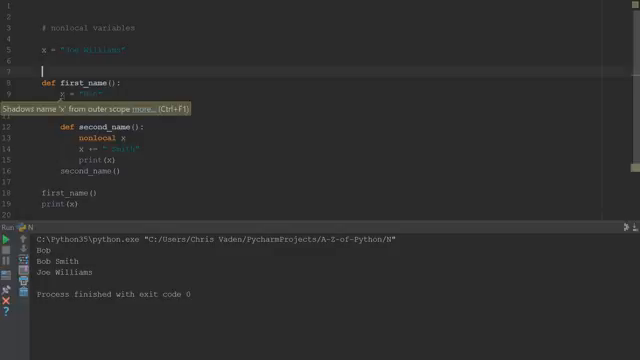